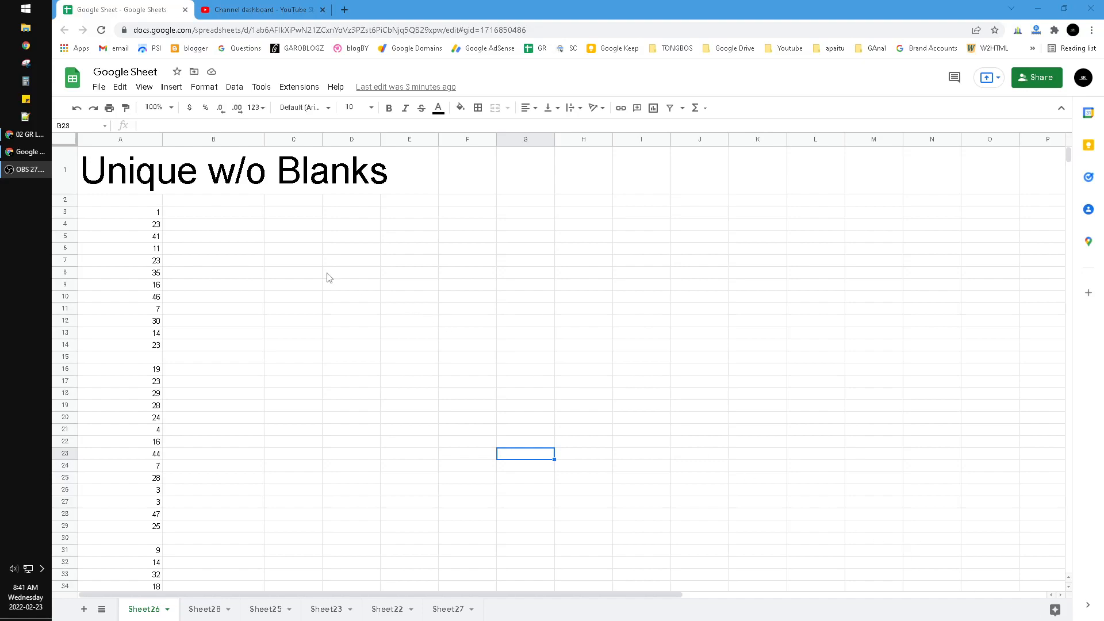
{"action": "mouse_move", "coordinate": [283, 265]}
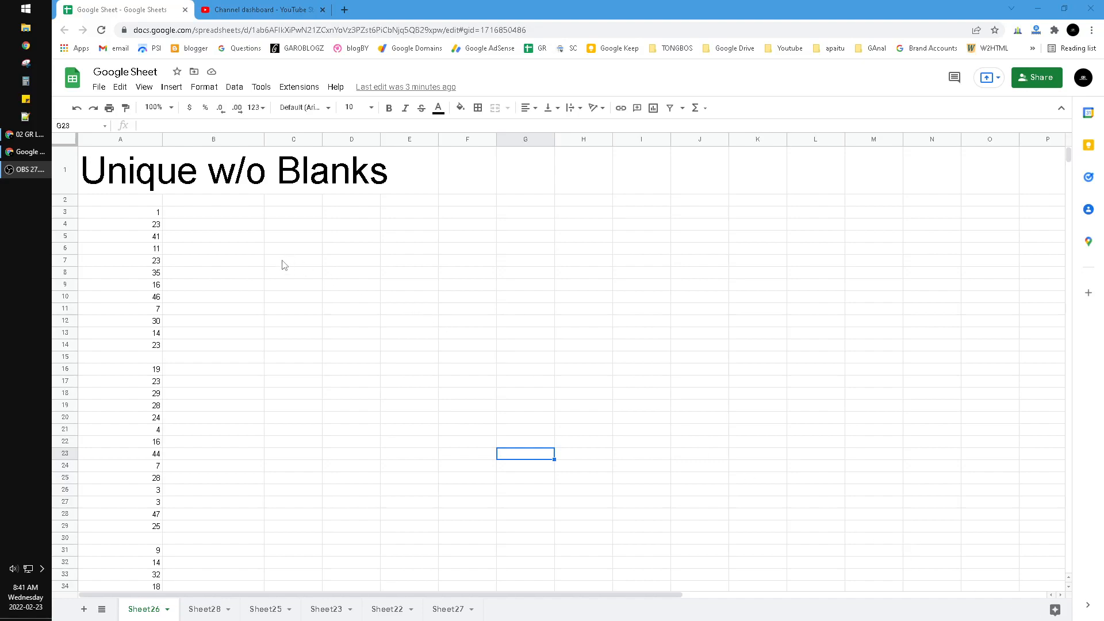
{"action": "mouse_move", "coordinate": [282, 275]}
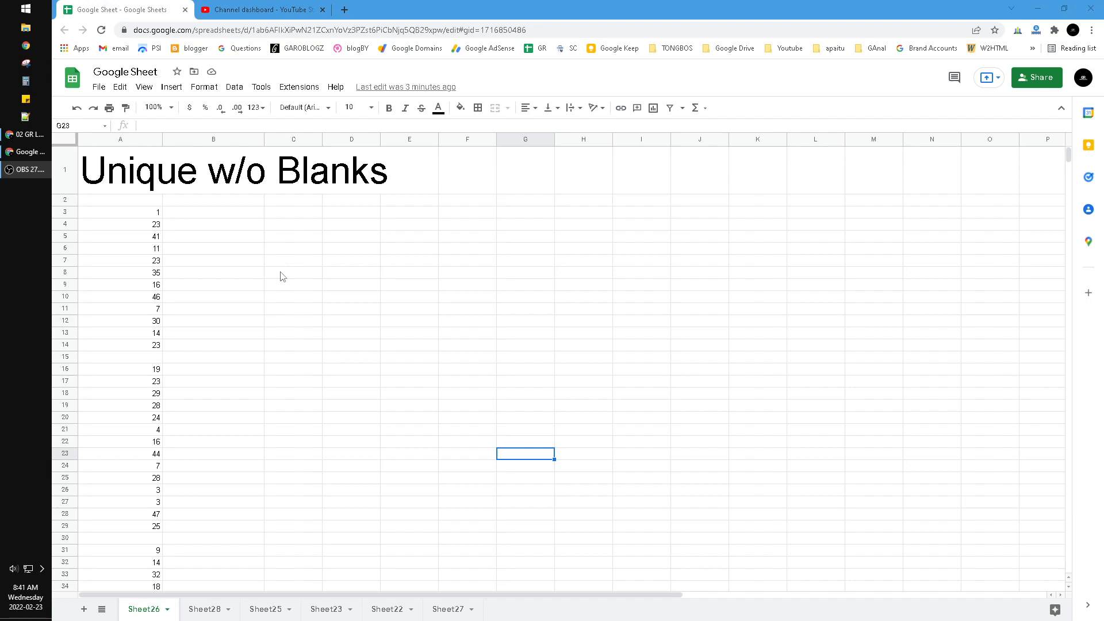
{"action": "mouse_move", "coordinate": [294, 268]}
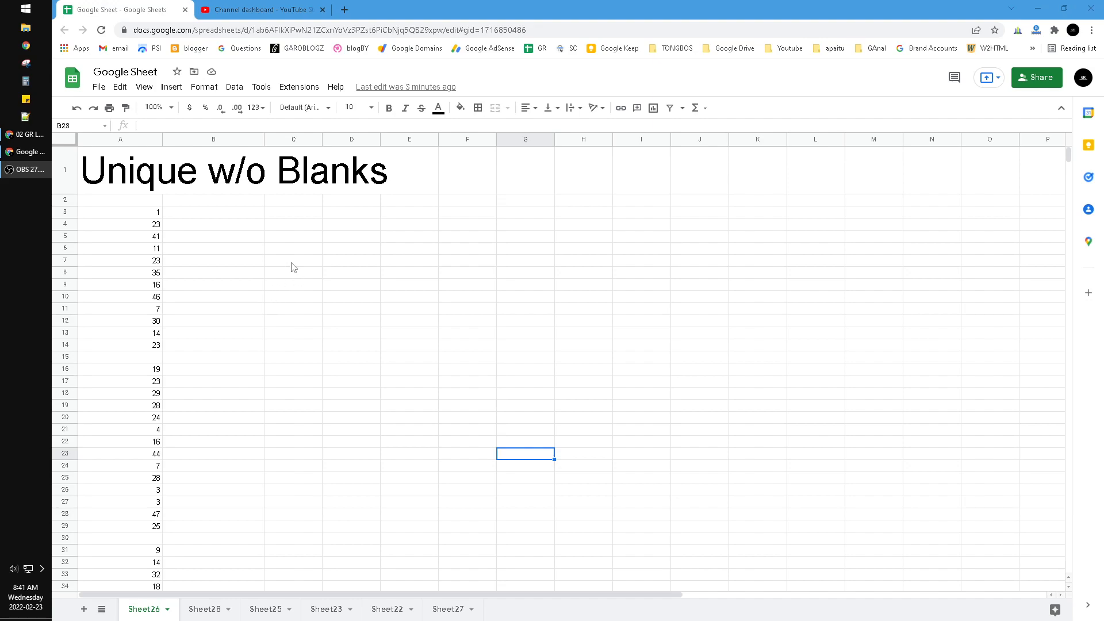
Step: Point out the number list in column A and its blank cell at A15
{"action": "left_click", "coordinate": [293, 273]}
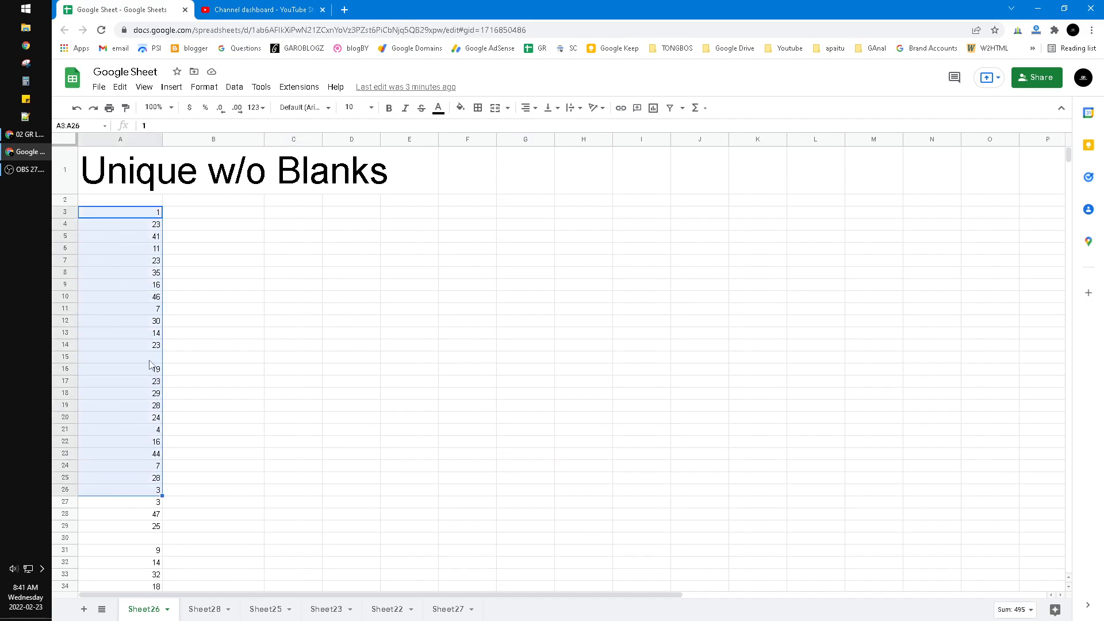
{"action": "left_click", "coordinate": [120, 357]}
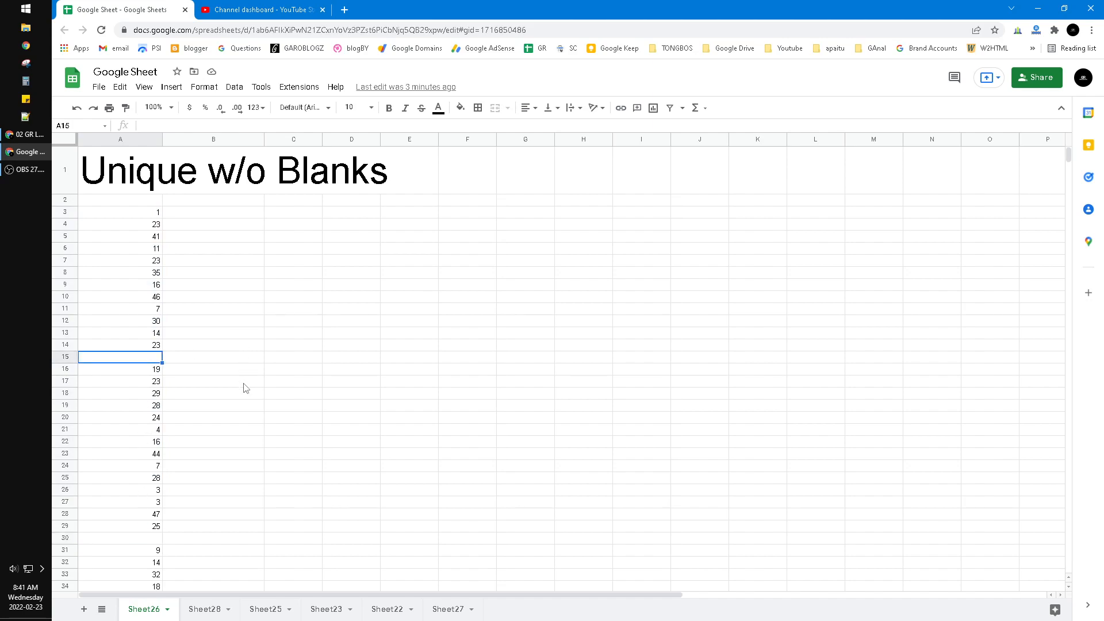
Step: Enter =UNIQUE(A3:A59) in C3 and point out the blank result at C13
{"action": "left_click", "coordinate": [294, 212]}
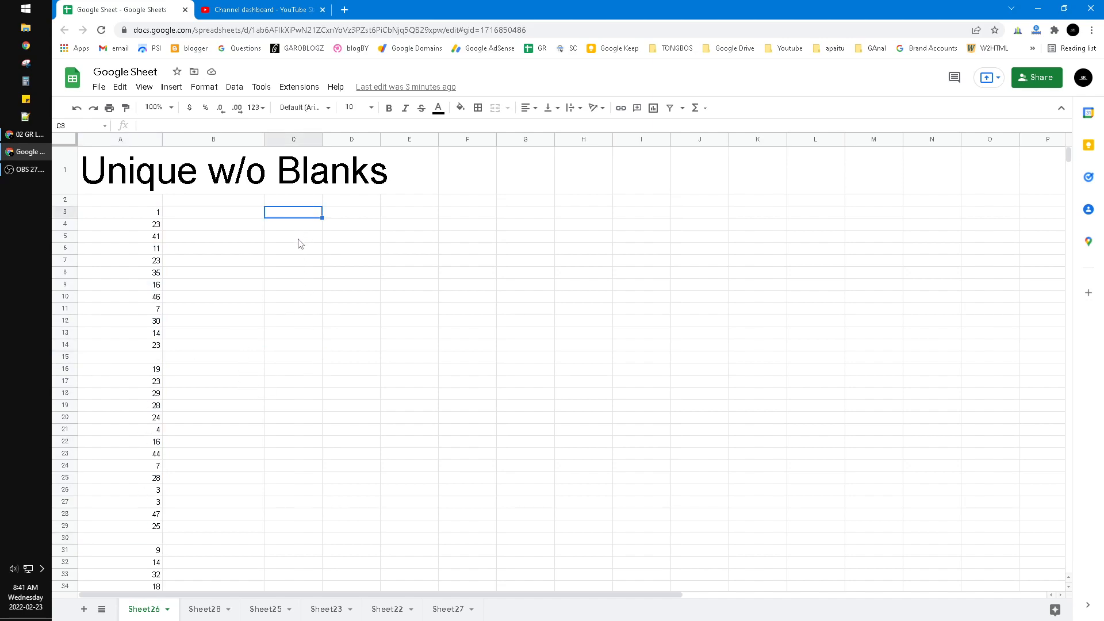
{"action": "type", "text": "="}
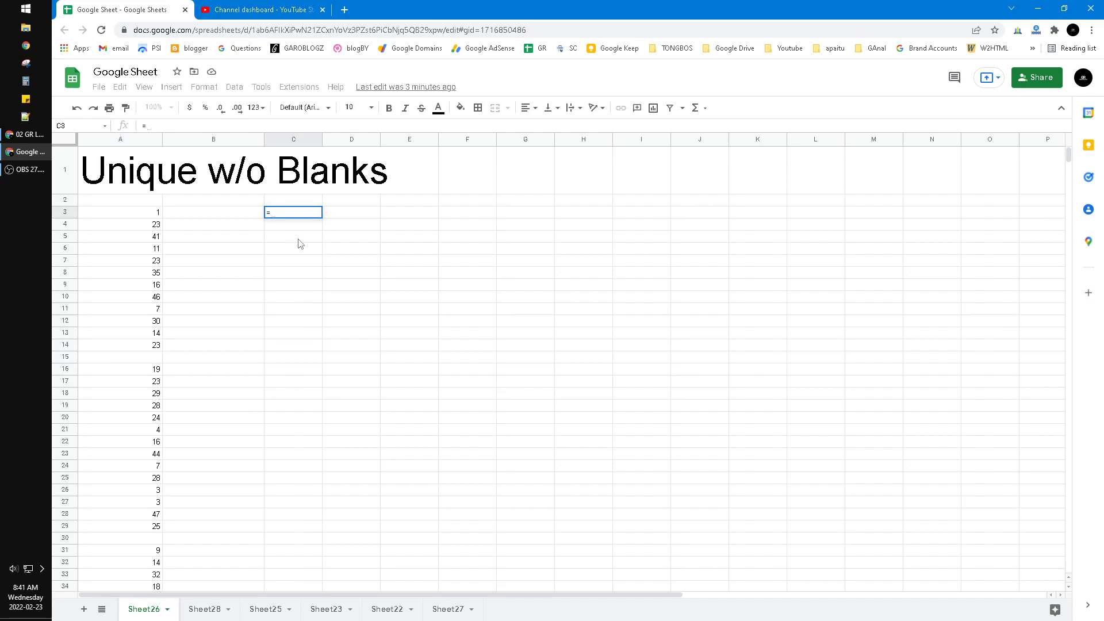
{"action": "type", "text": "UNIQUE(A3"}
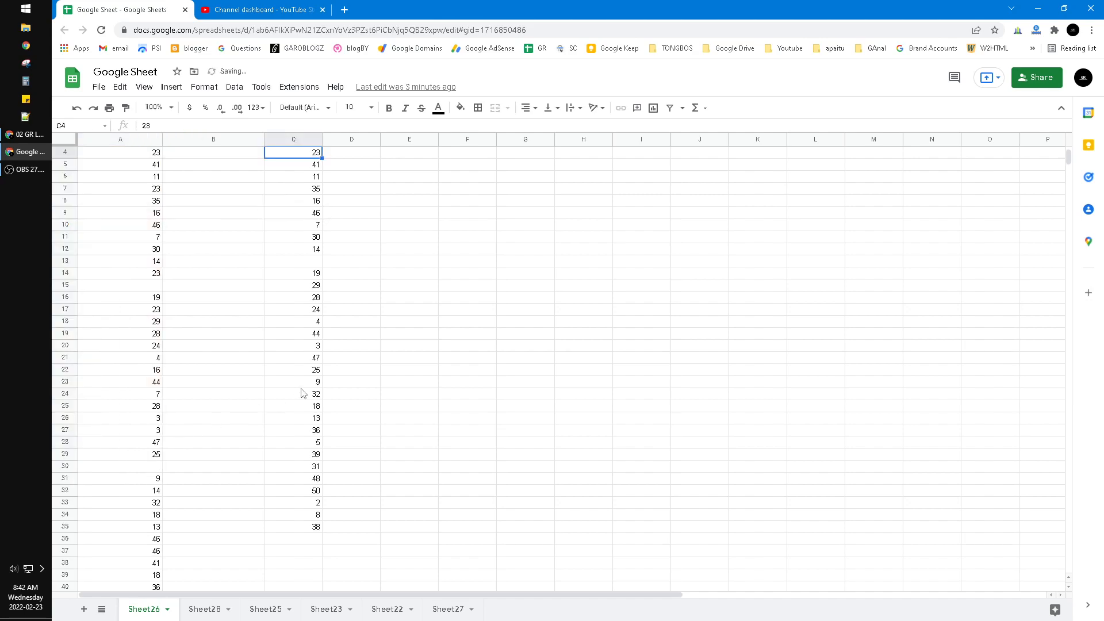
{"action": "scroll", "scroll_direction": "up", "scroll_amount": 3}
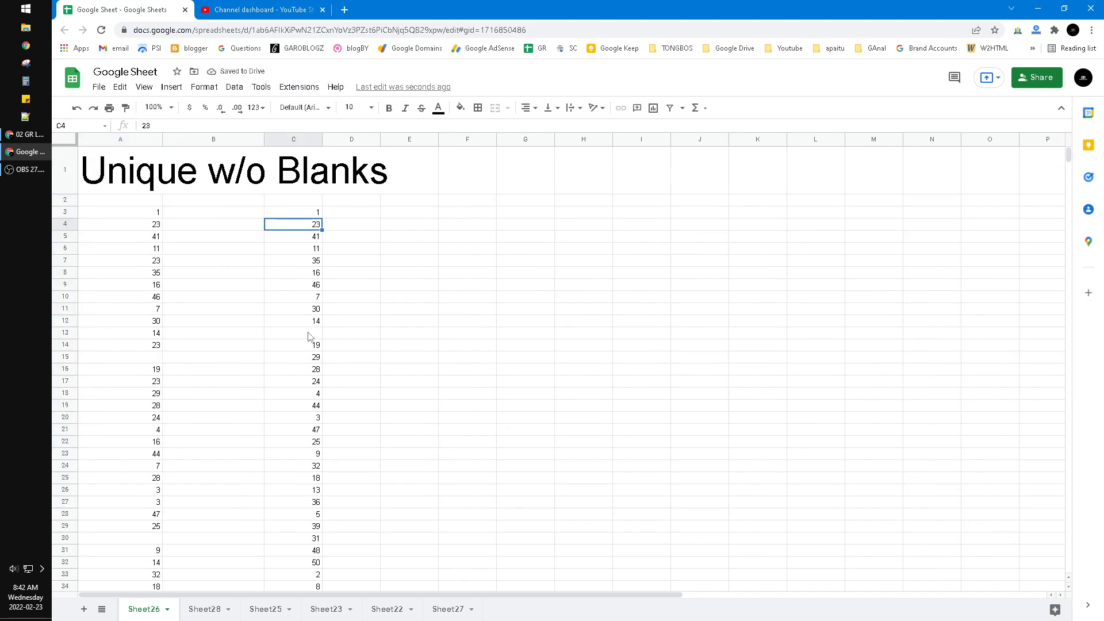
{"action": "left_click", "coordinate": [294, 333]}
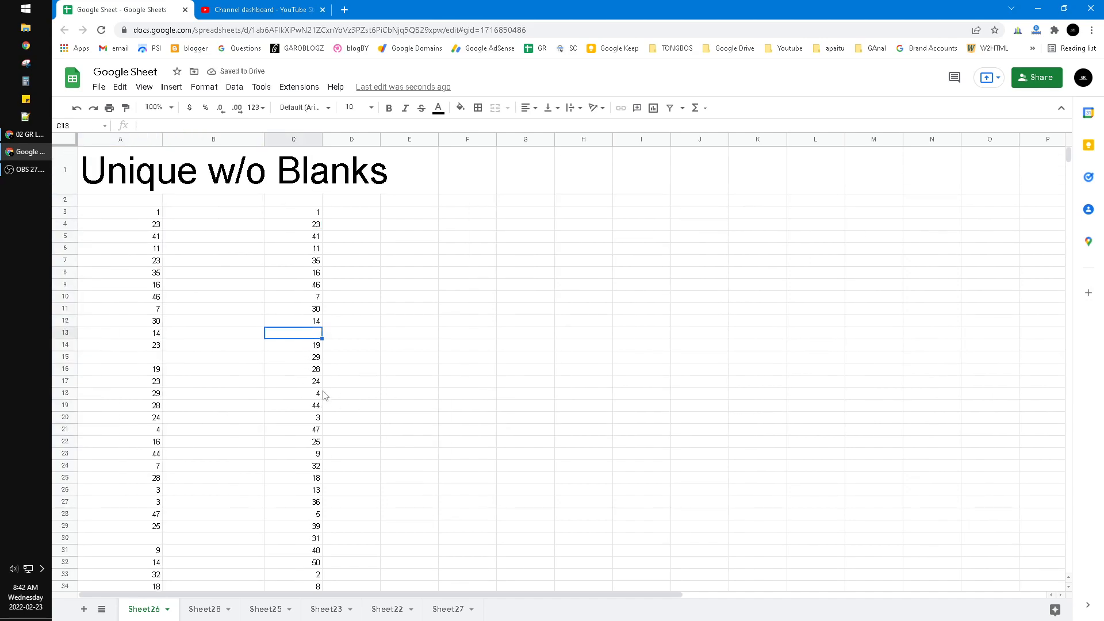
{"action": "mouse_move", "coordinate": [304, 353]}
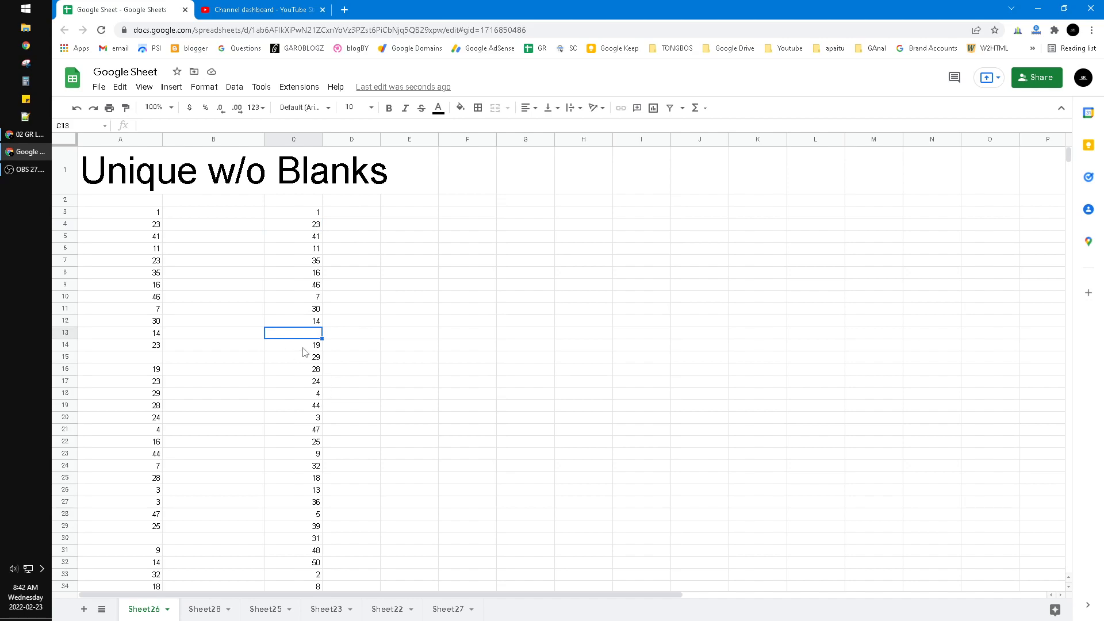
{"action": "mouse_move", "coordinate": [303, 322]}
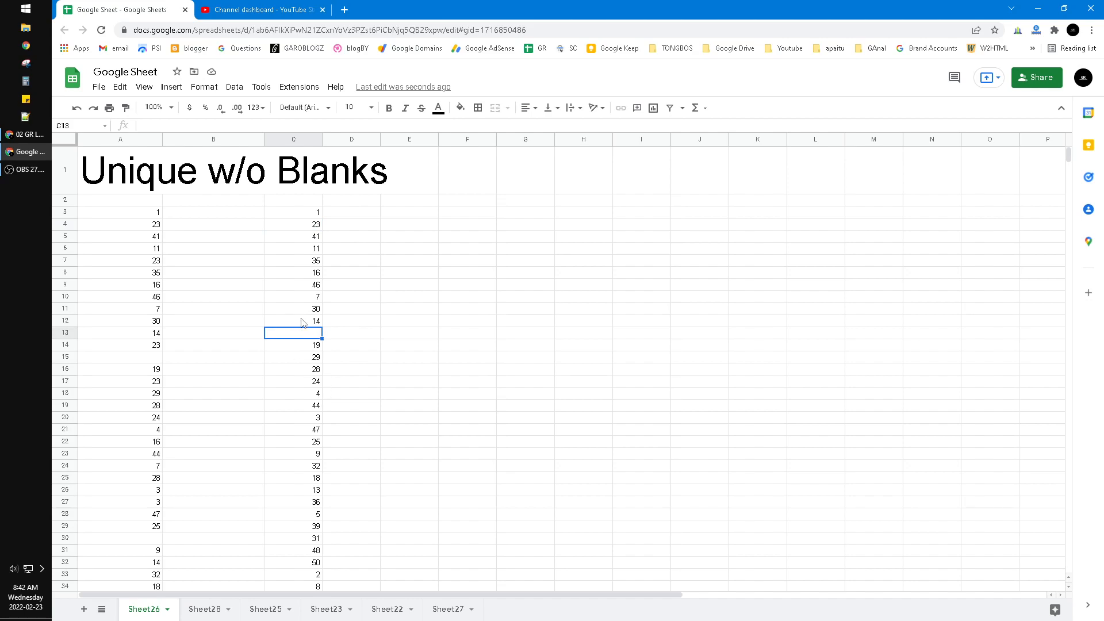
{"action": "mouse_move", "coordinate": [302, 340]}
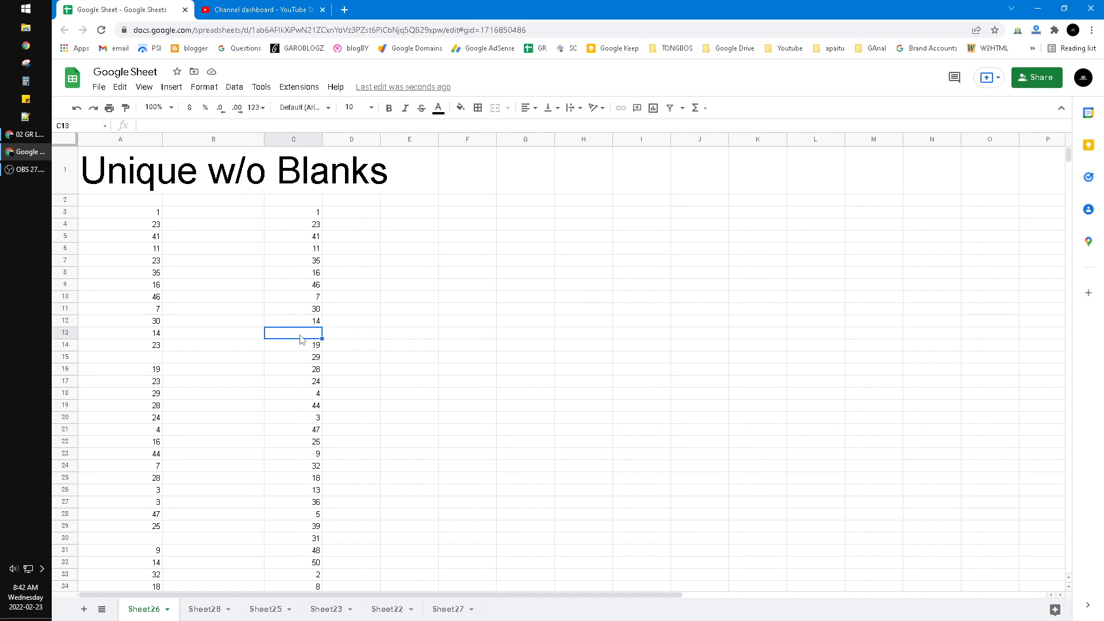
{"action": "left_click", "coordinate": [409, 393]}
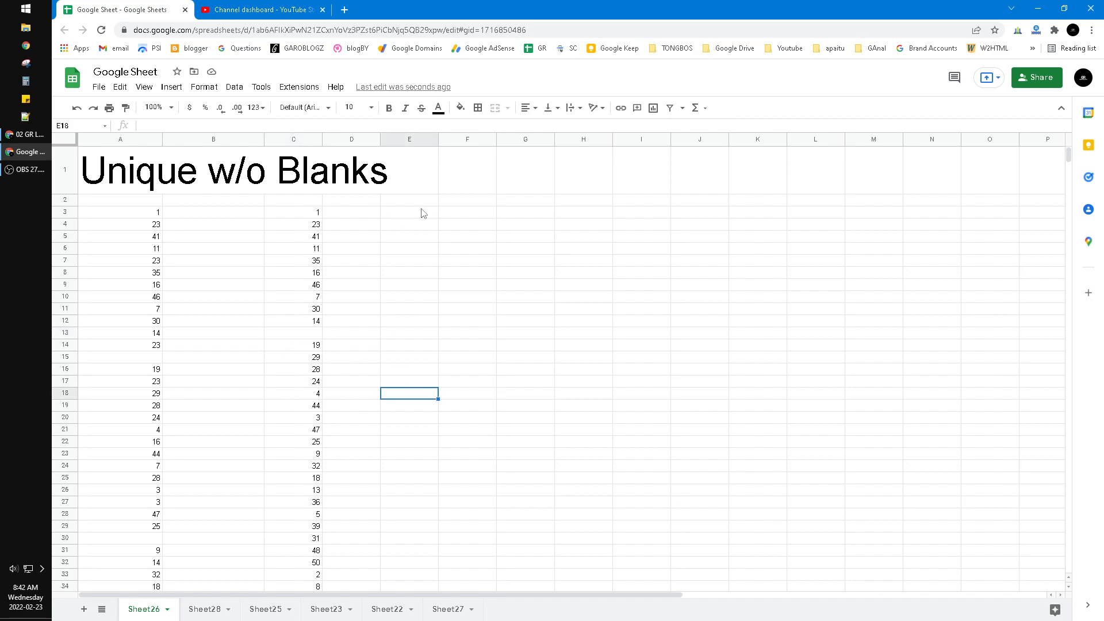
Step: Enter =FILTER(A3:A59,A3:A59<>"") in E3 to list column A's numbers without blanks
{"action": "left_click", "coordinate": [410, 211]}
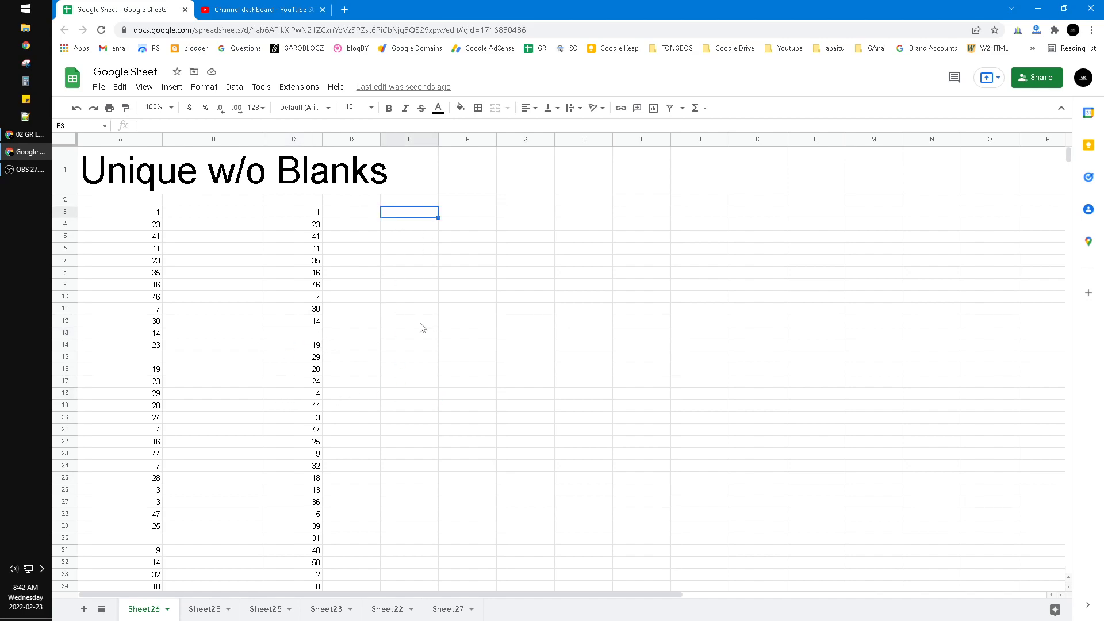
{"action": "type", "text": "="}
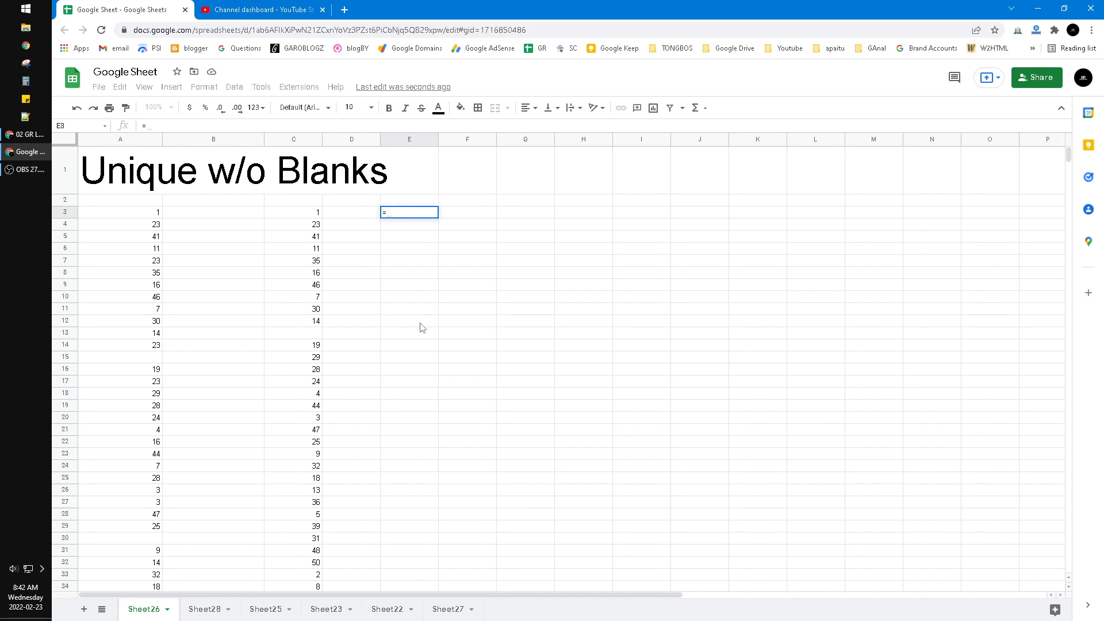
{"action": "type", "text": "filter"}
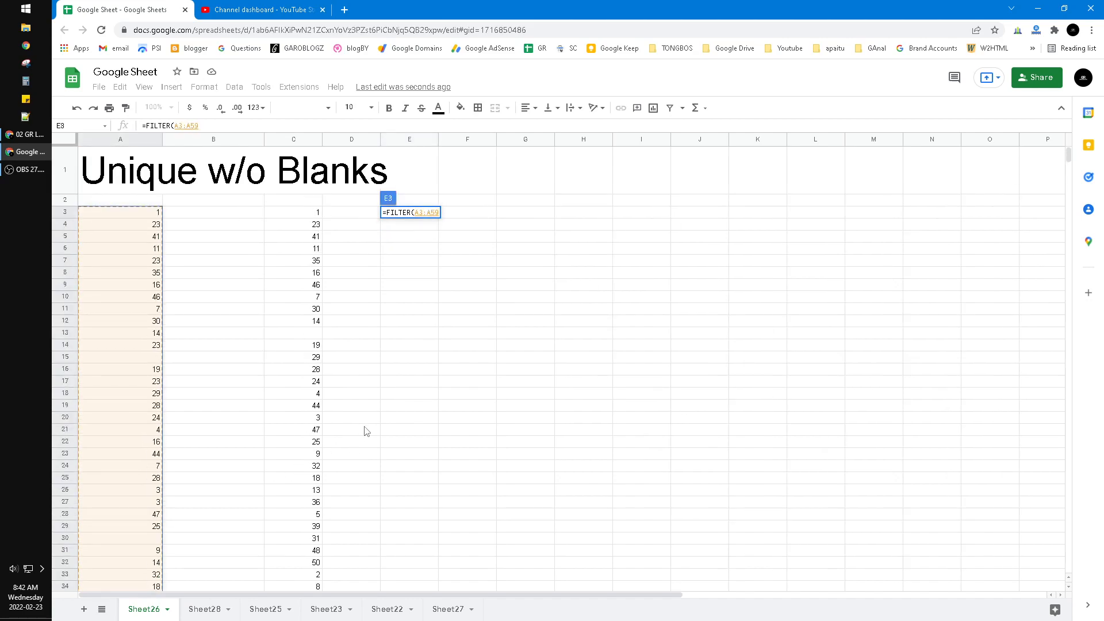
{"action": "type", "text": ",A3:A59"}
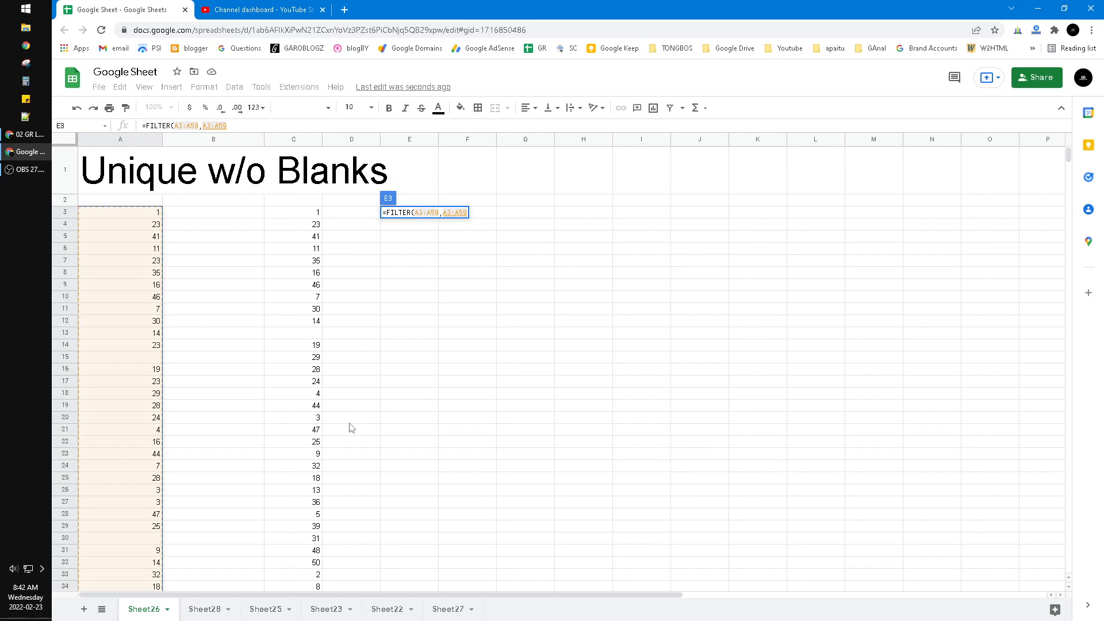
{"action": "type", "text": "<>"}
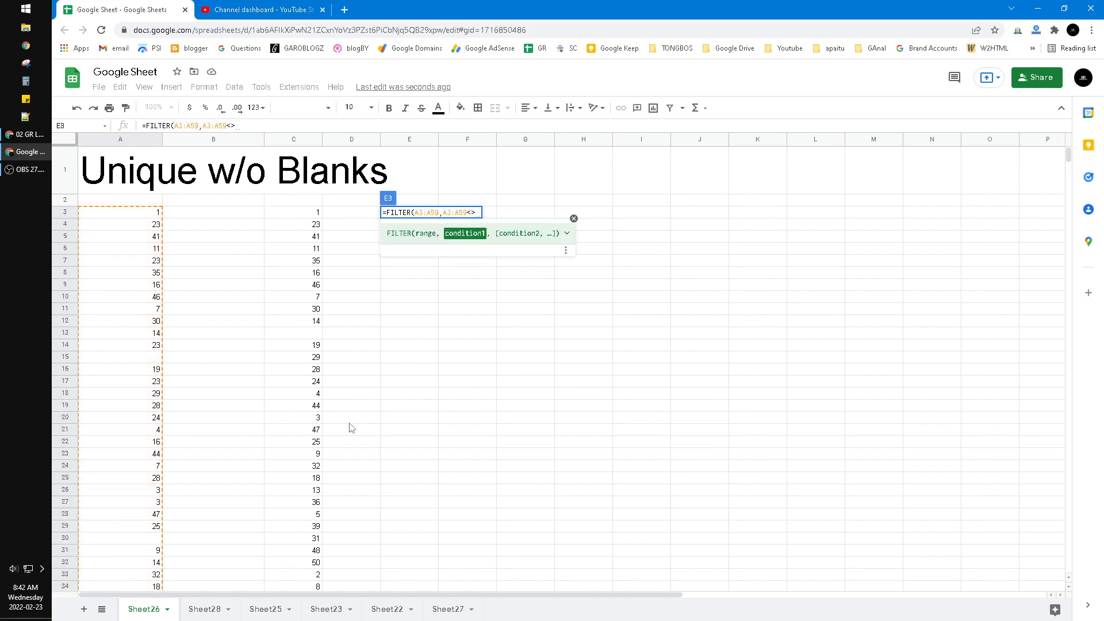
{"action": "type", "text": "\"\""}
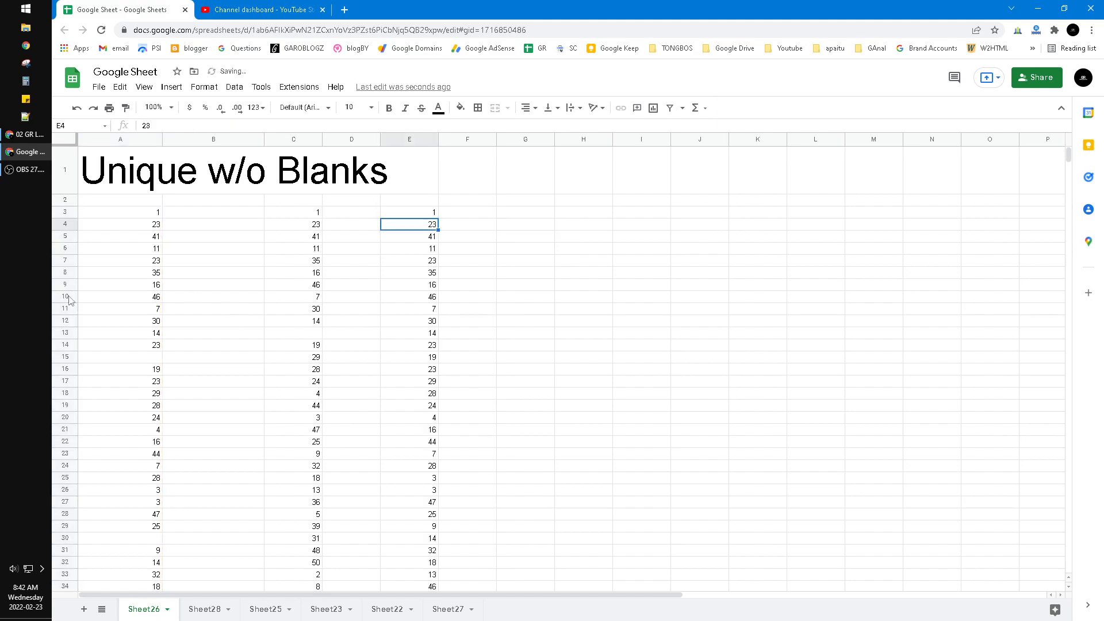
Step: Zoom to 150% and scroll through column E's gap-free, repeating results and back to E3
{"action": "left_click", "coordinate": [153, 108]}
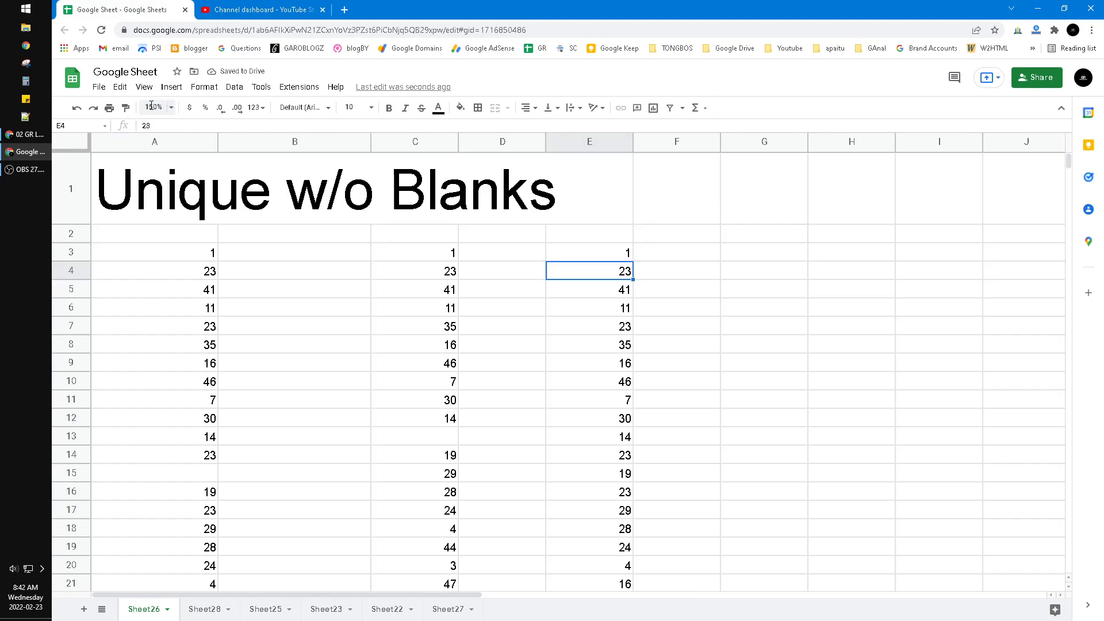
{"action": "left_click", "coordinate": [588, 252]}
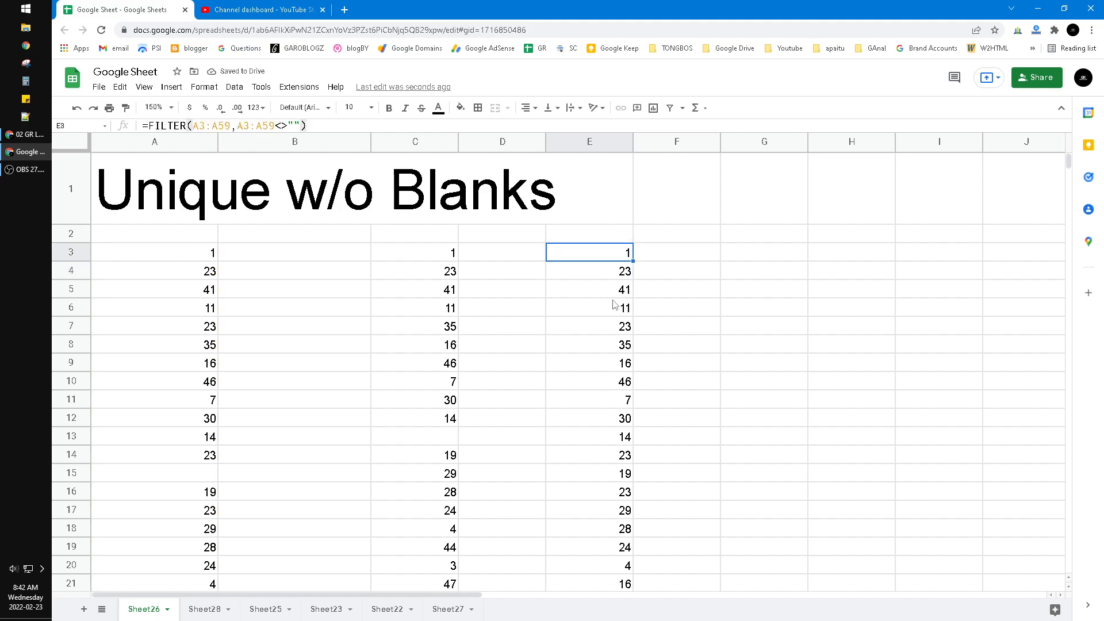
{"action": "scroll", "scroll_direction": "down", "scroll_amount": 3}
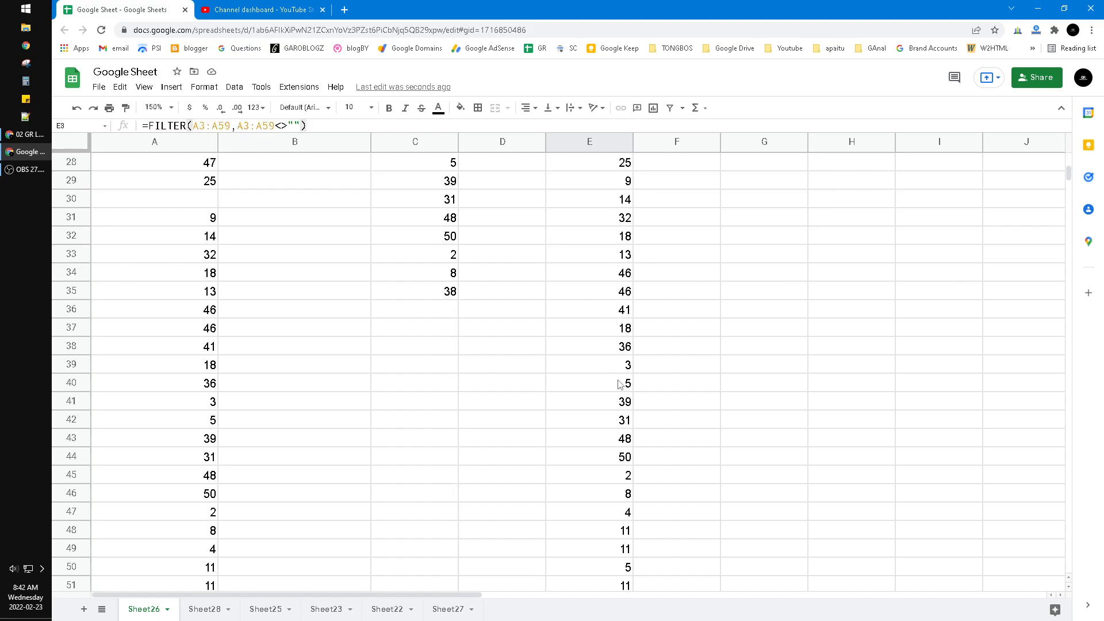
{"action": "mouse_move", "coordinate": [610, 390]}
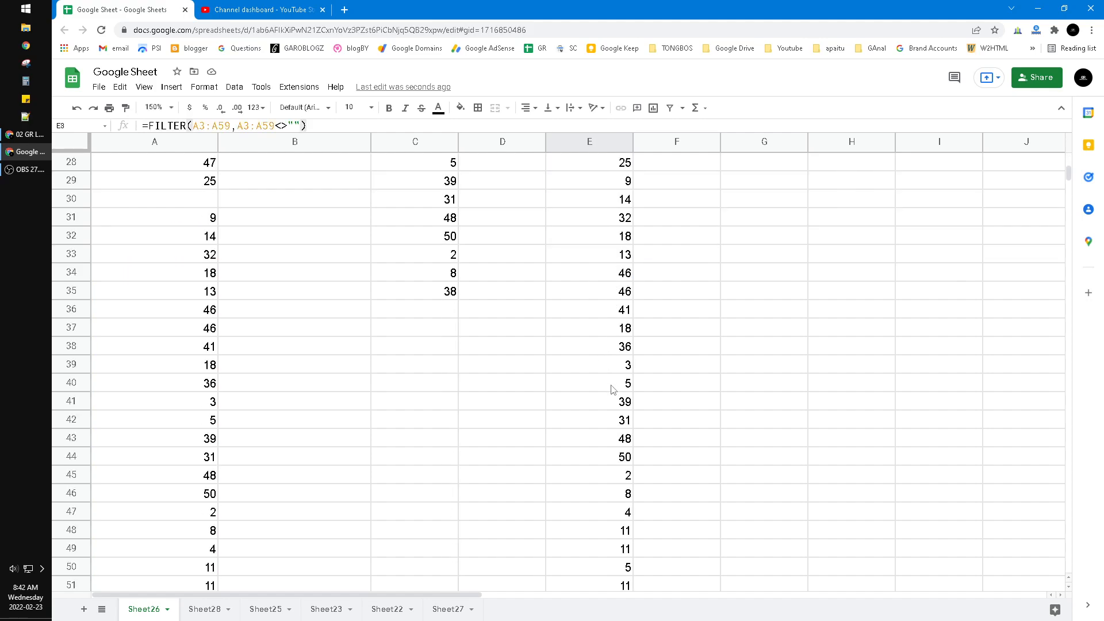
{"action": "scroll", "scroll_direction": "up", "scroll_amount": 3}
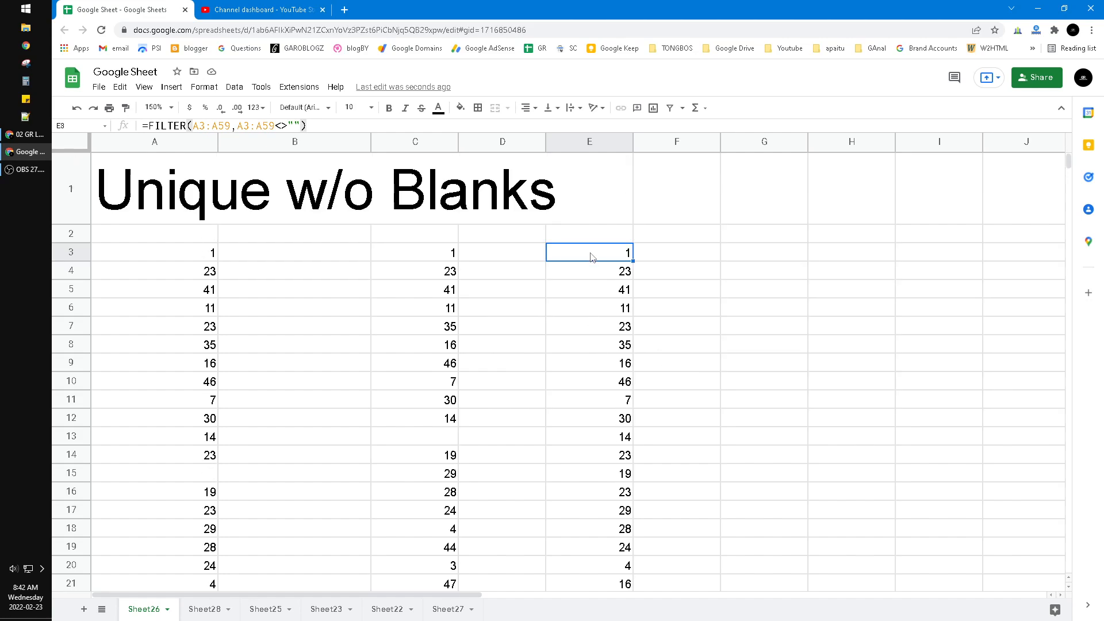
Step: Wrap E3's formula as =UNIQUE(FILTER(A3:A59,A3:A59<>"")) to keep only distinct non-blank numbers
{"action": "double_click", "coordinate": [588, 252]}
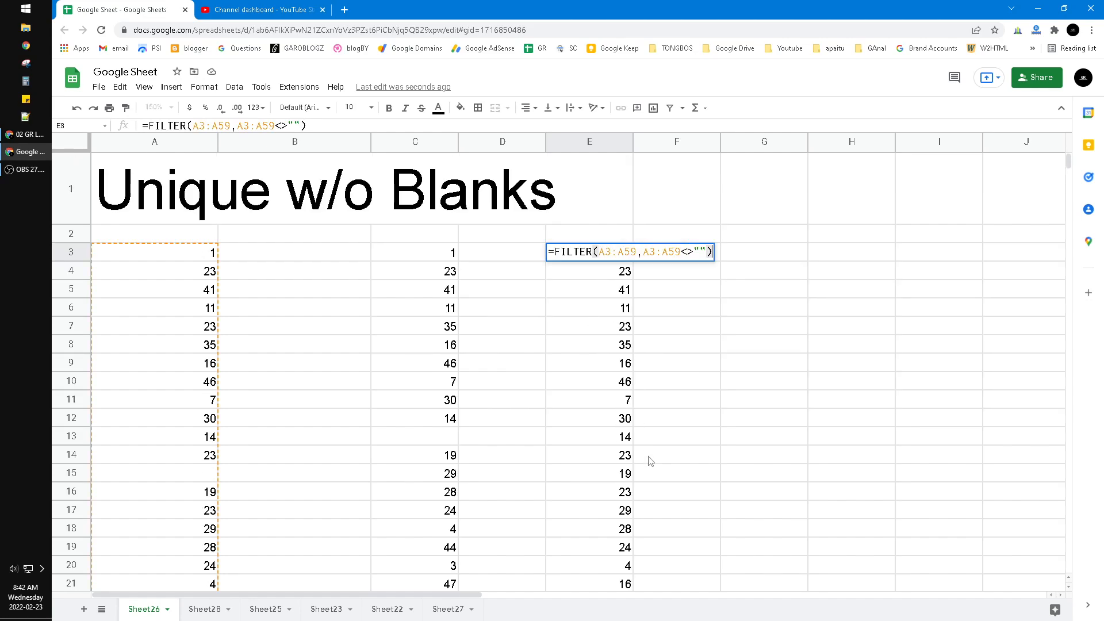
{"action": "type", "text": "u"}
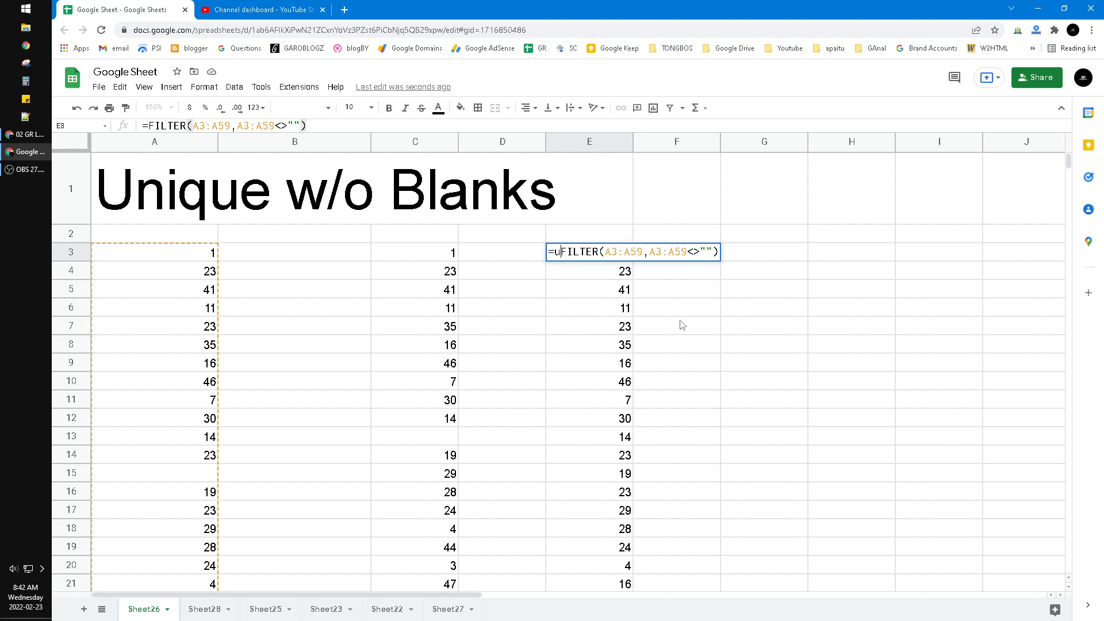
{"action": "type", "text": "nique"}
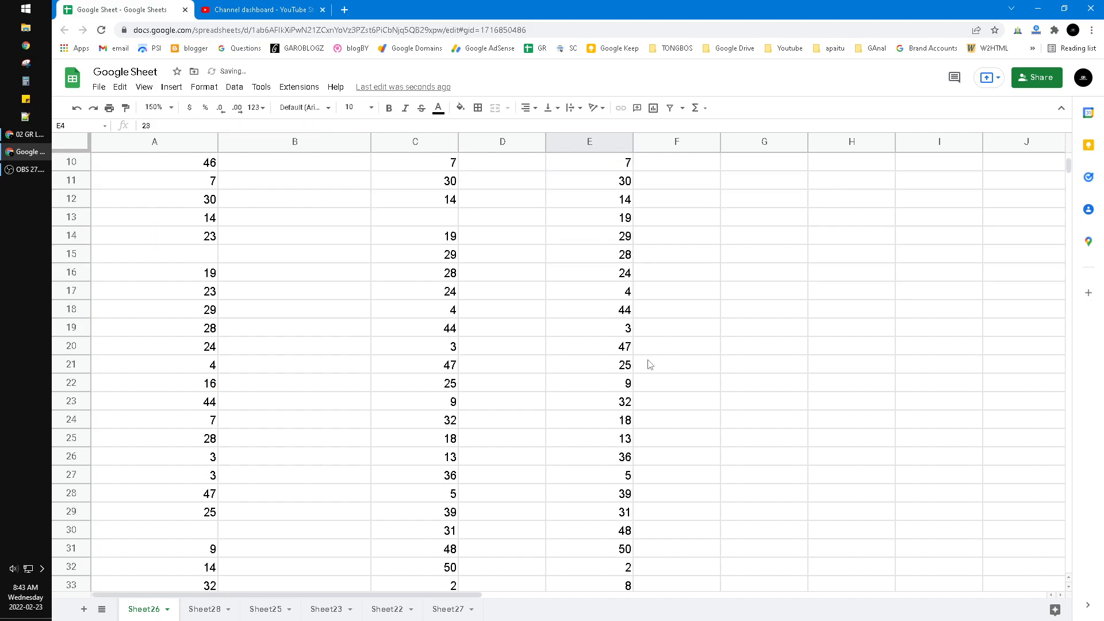
{"action": "scroll", "scroll_direction": "up", "scroll_amount": 3}
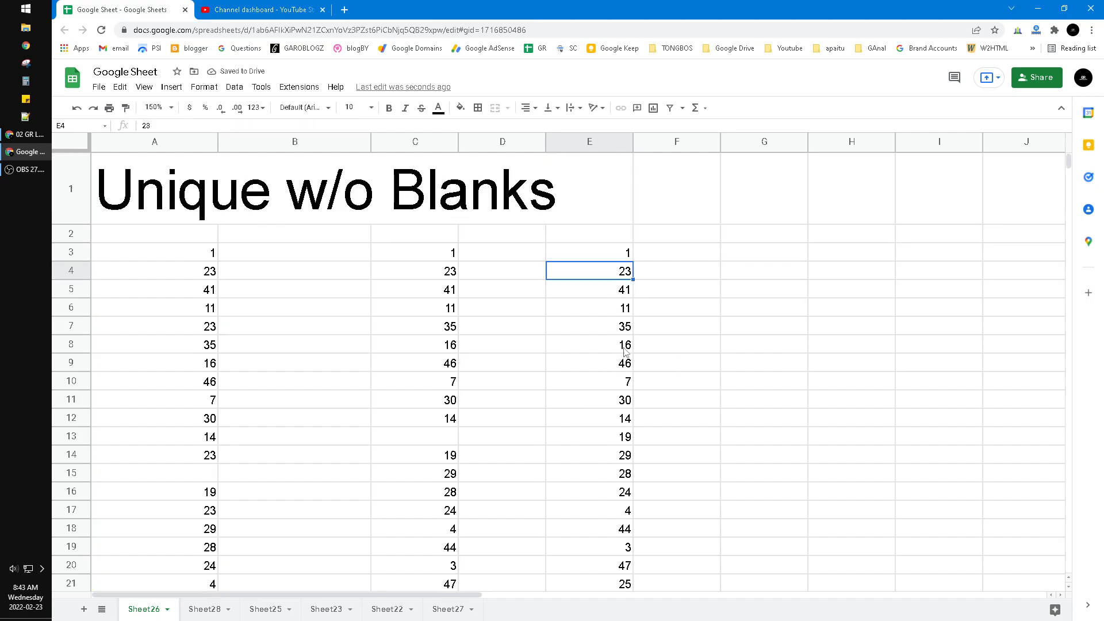
{"action": "left_click", "coordinate": [414, 436]}
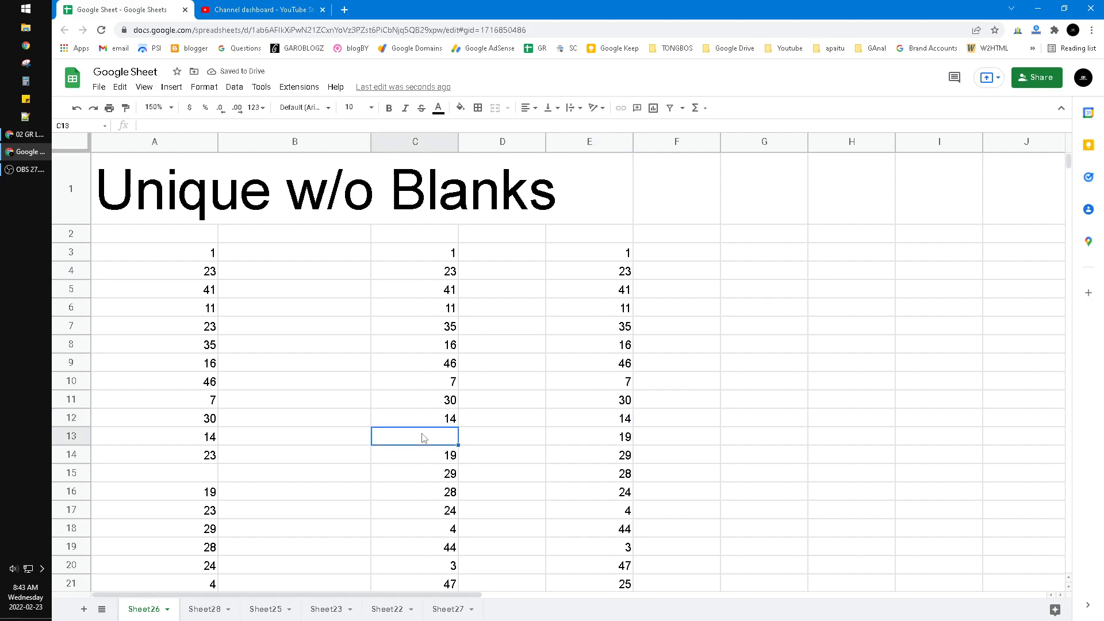
{"action": "left_click", "coordinate": [589, 436]}
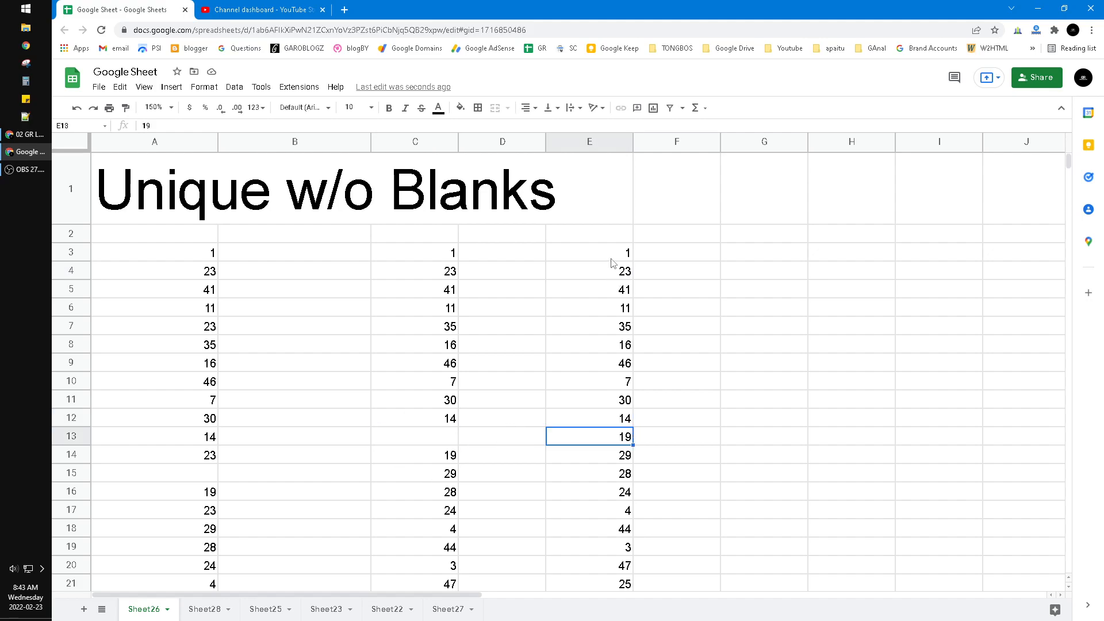
{"action": "scroll", "scroll_direction": "down", "scroll_amount": 3}
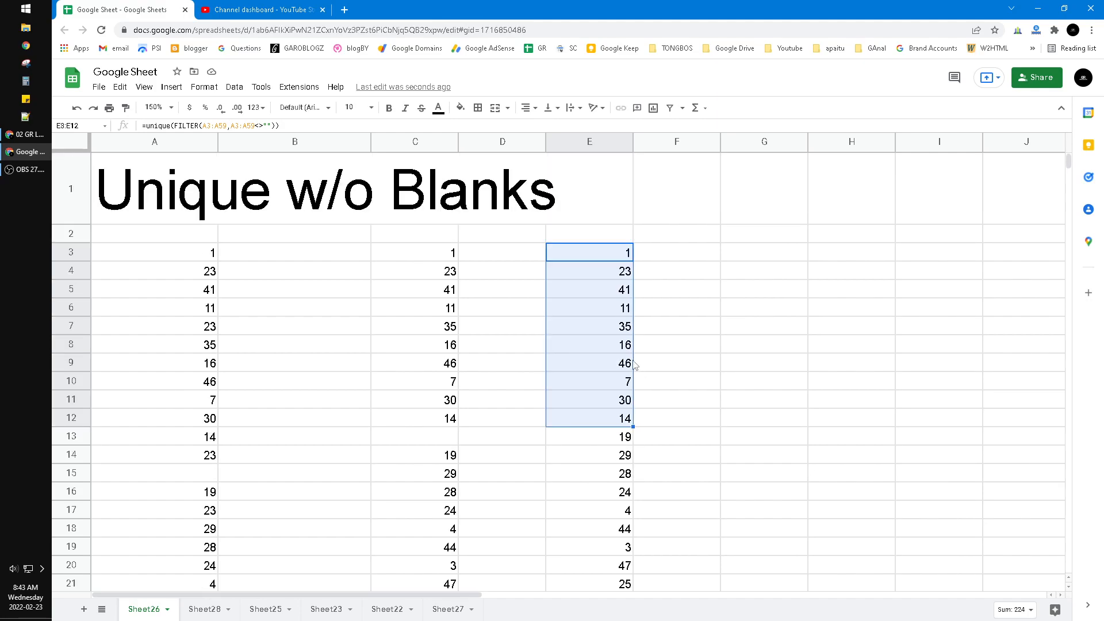
{"action": "mouse_move", "coordinate": [587, 291]}
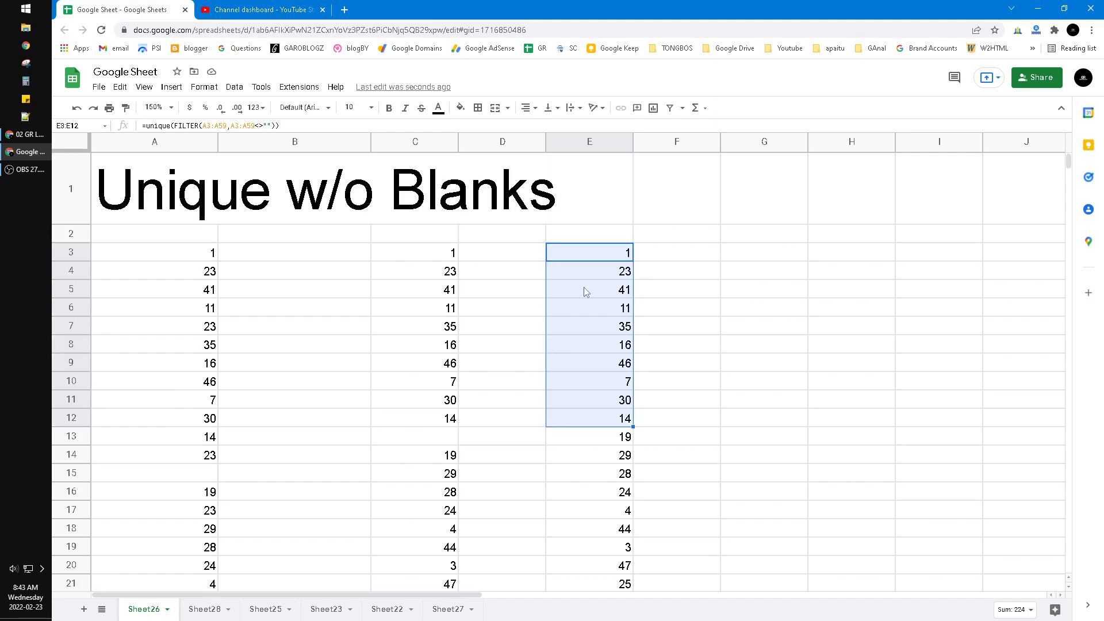
{"action": "left_click", "coordinate": [502, 289]}
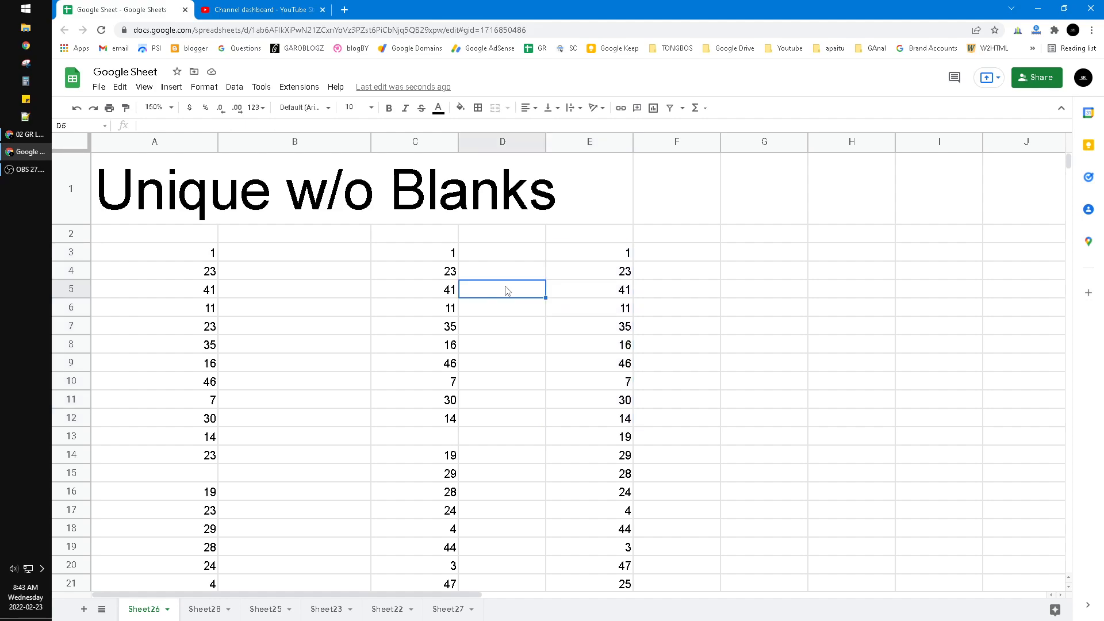
{"action": "left_click", "coordinate": [763, 307]}
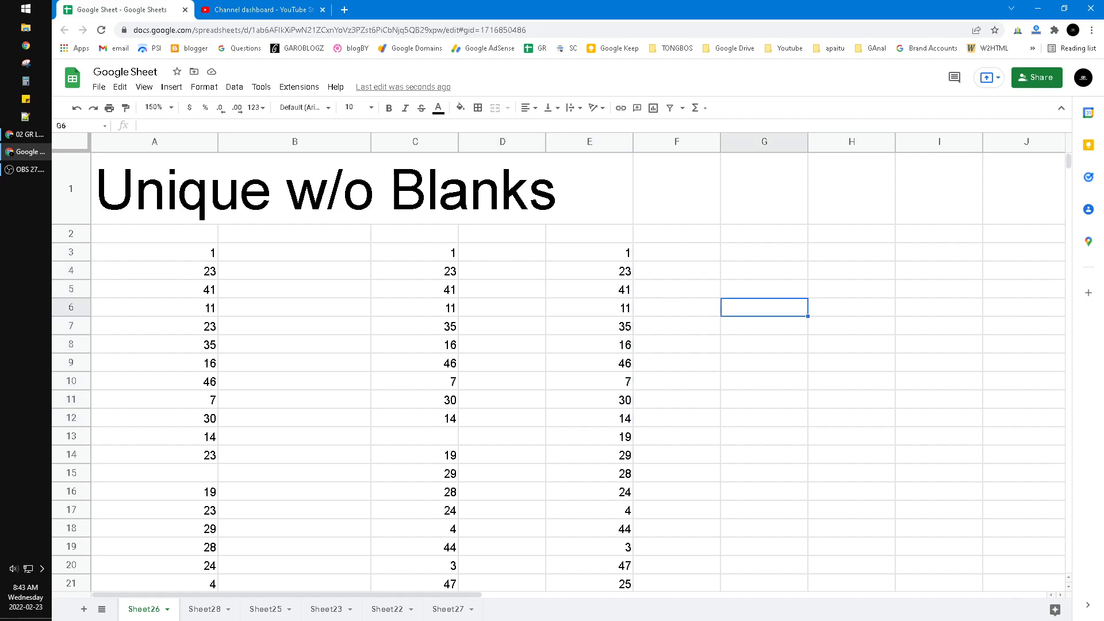